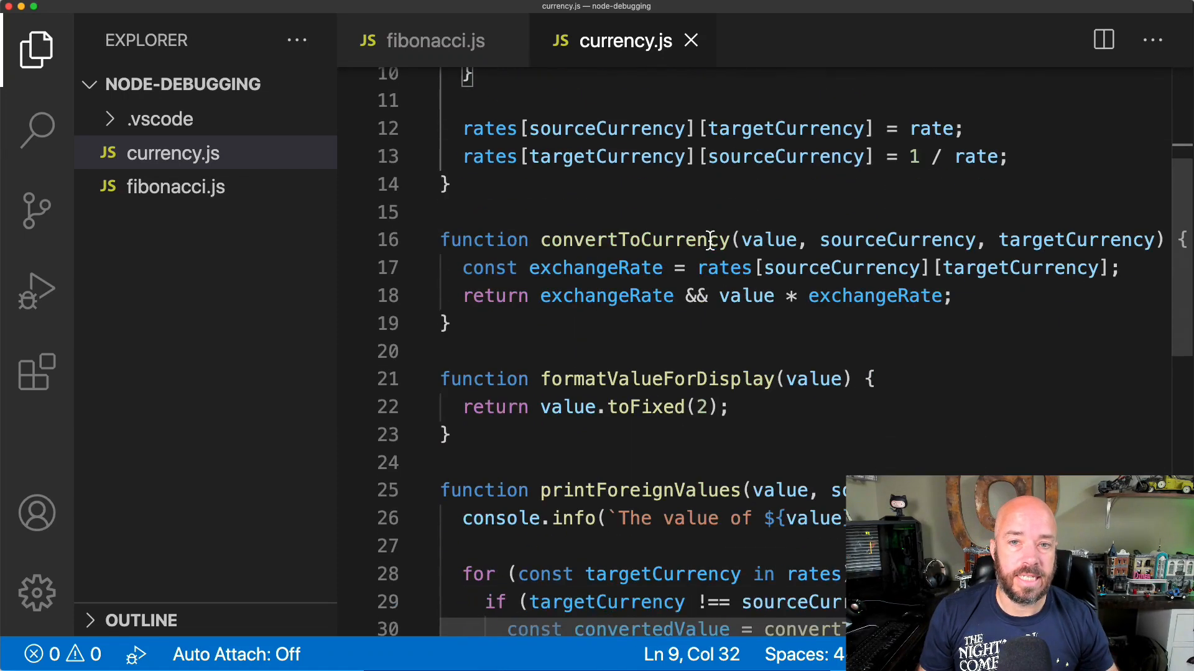
Scroll currency.js down to its final lines around line 39
{"action": "scroll", "scroll_direction": "down", "scroll_amount": 3}
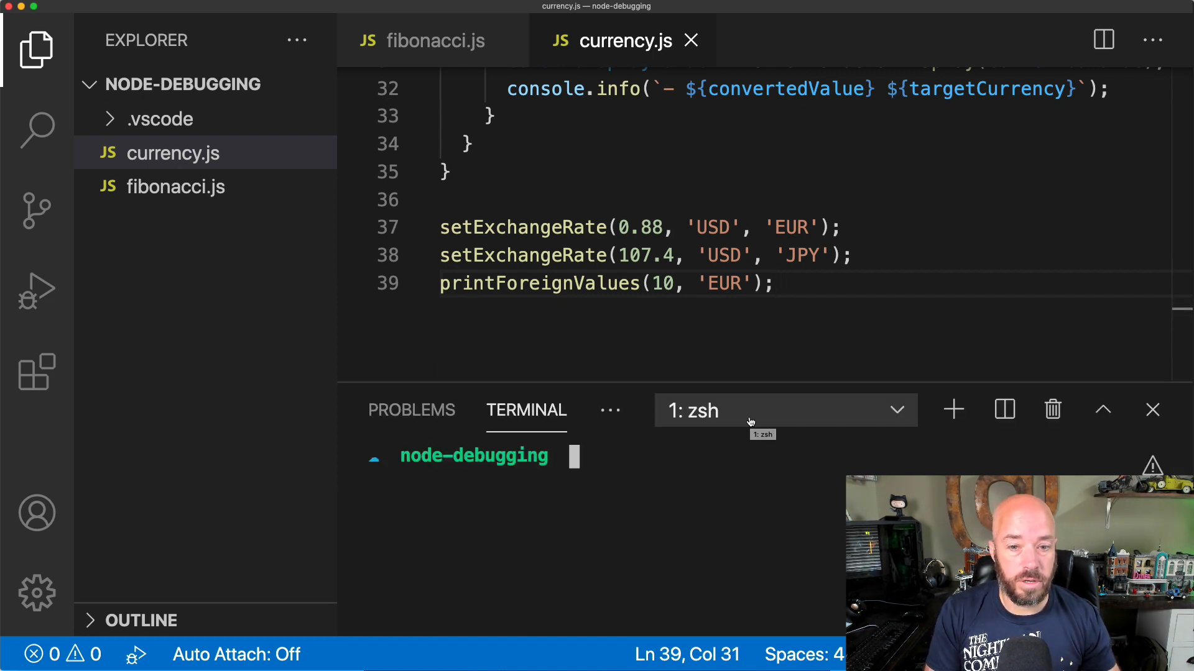
Run 'node currency.js' in the terminal, producing one conversion then a toFixed TypeError
{"action": "type", "text": "node currency.js"}
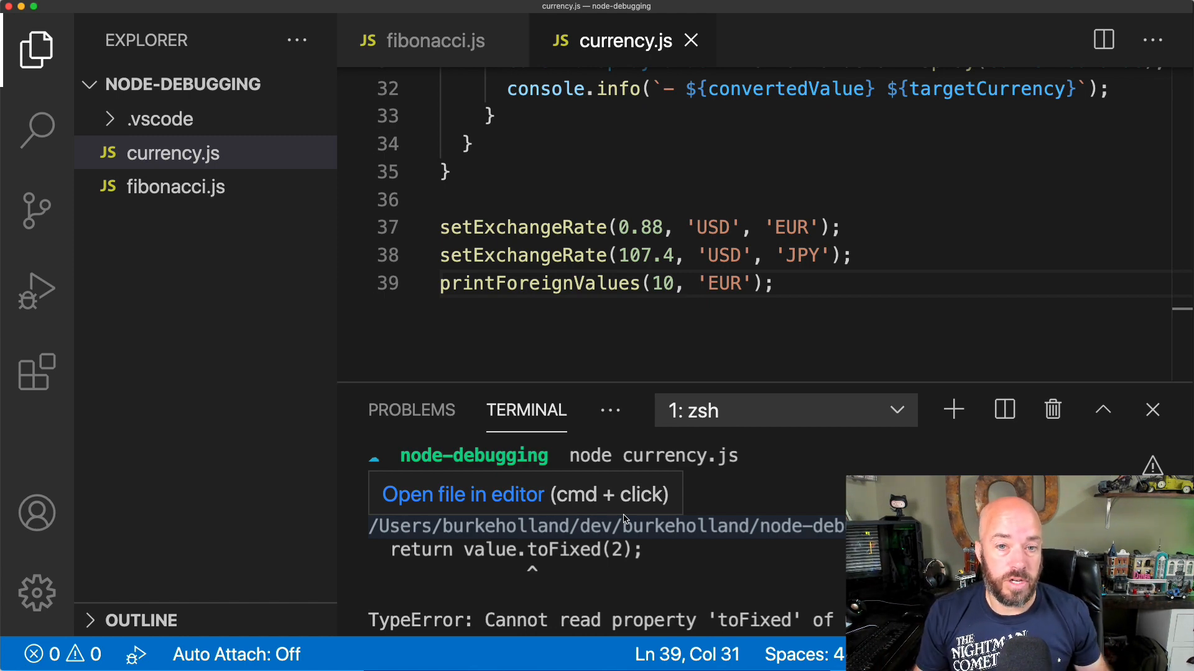
{"action": "left_click", "coordinate": [352, 283]}
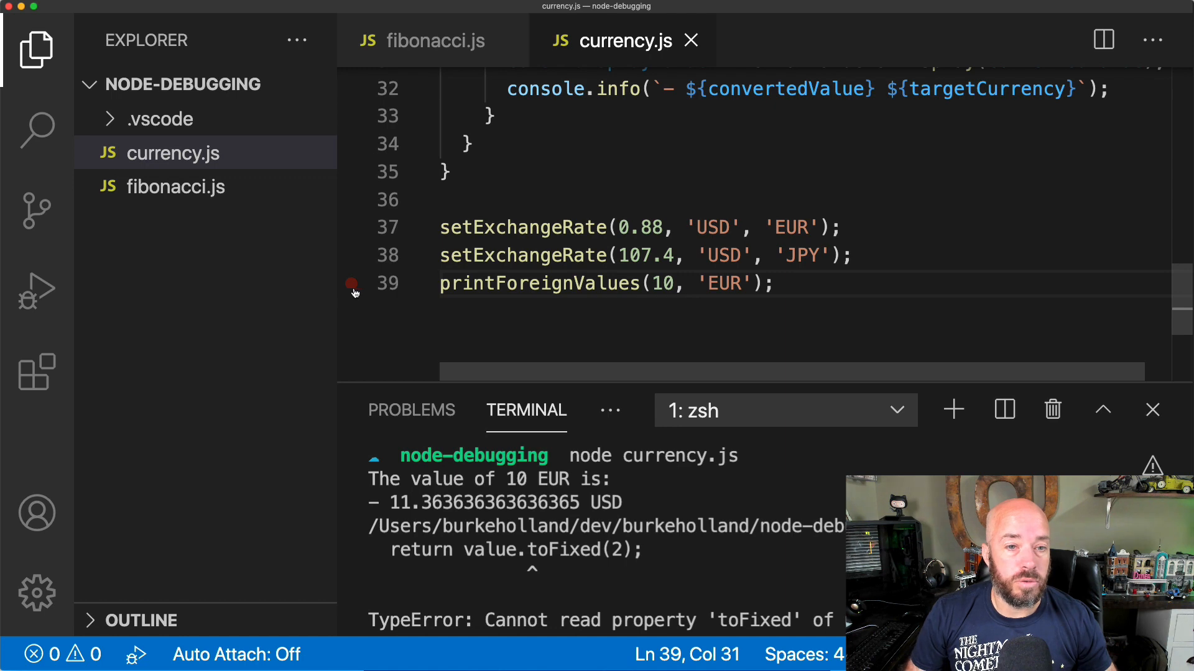
Set a breakpoint on line 39, the printForeignValues call
{"action": "left_click", "coordinate": [351, 283]}
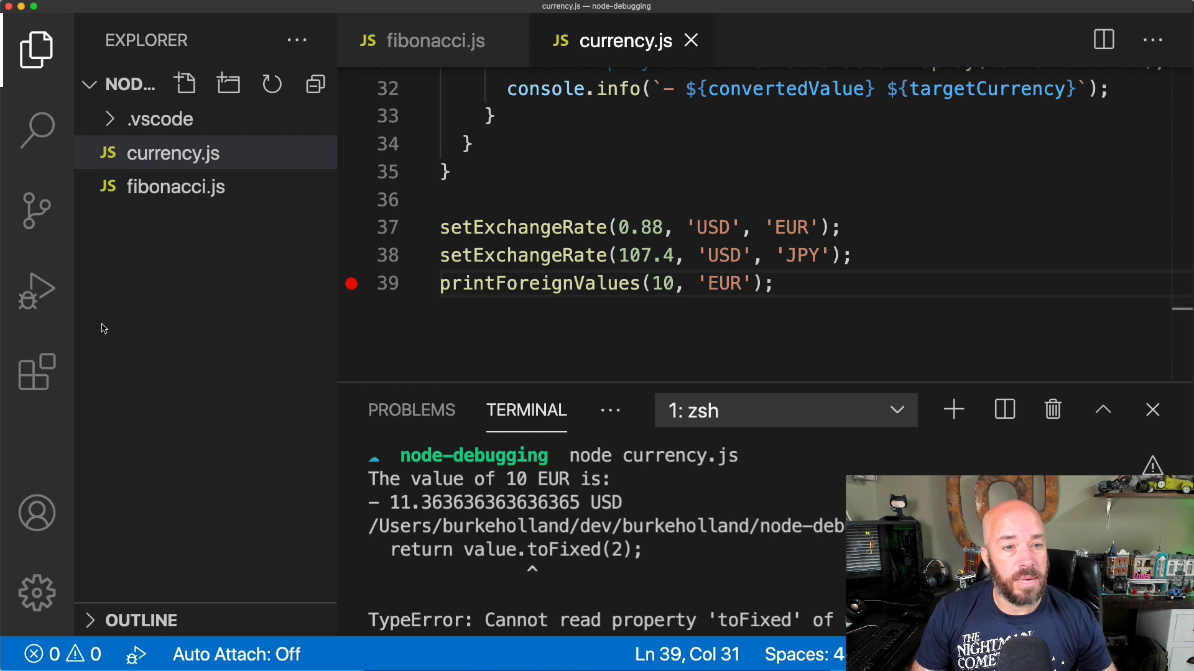
{"action": "mouse_move", "coordinate": [36, 290]}
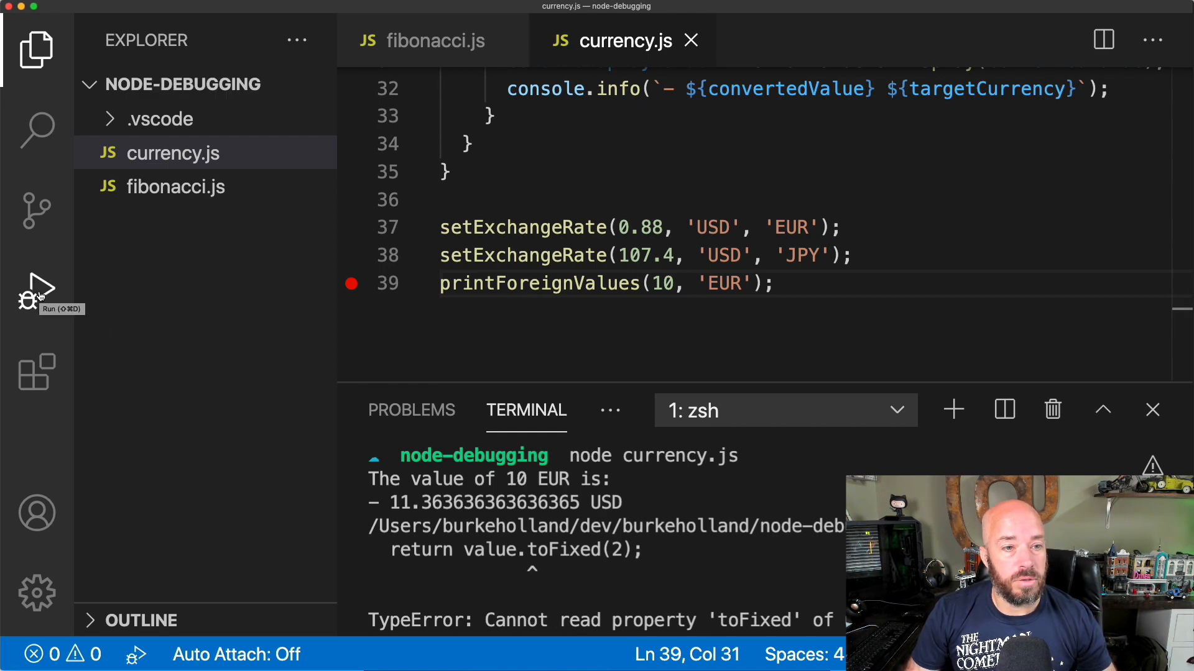
Start debugging currency.js from the Run view under the Node.js environment
{"action": "left_click", "coordinate": [36, 291]}
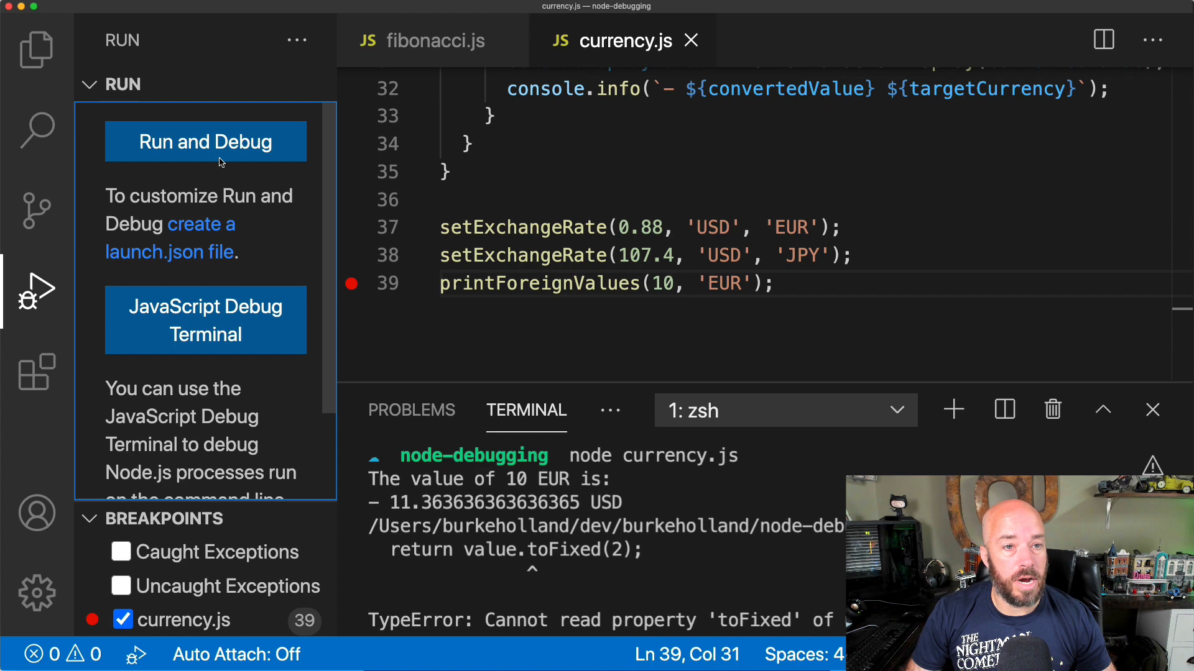
{"action": "left_click", "coordinate": [206, 142]}
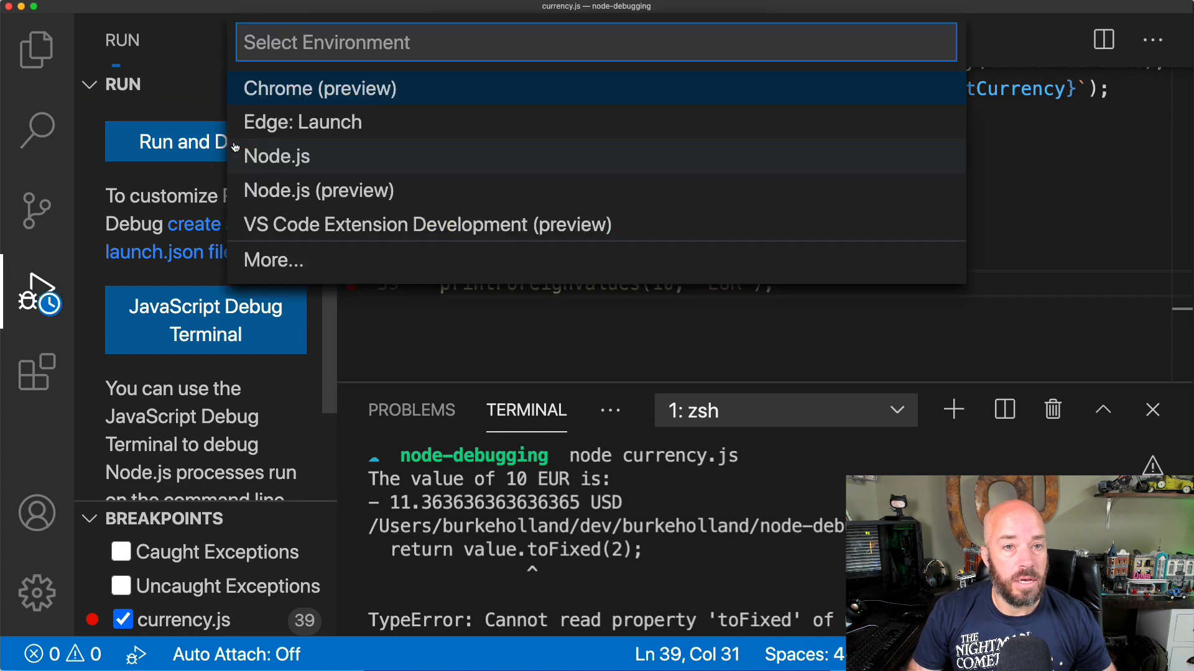
{"action": "mouse_move", "coordinate": [302, 160]}
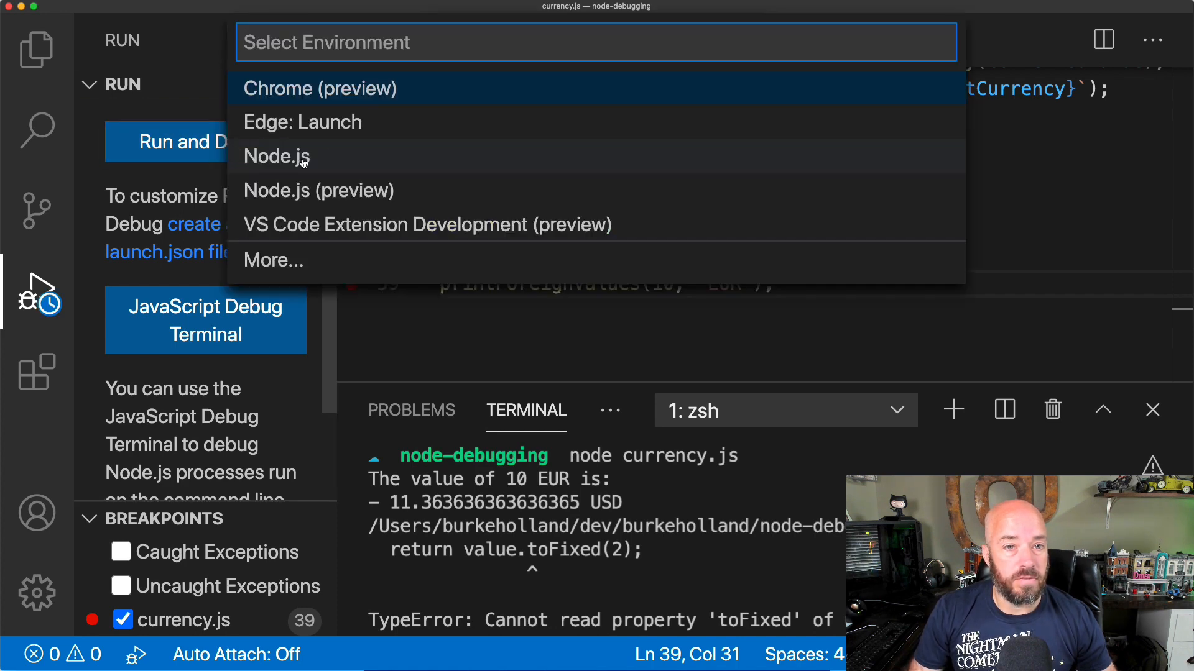
{"action": "left_click", "coordinate": [276, 157]}
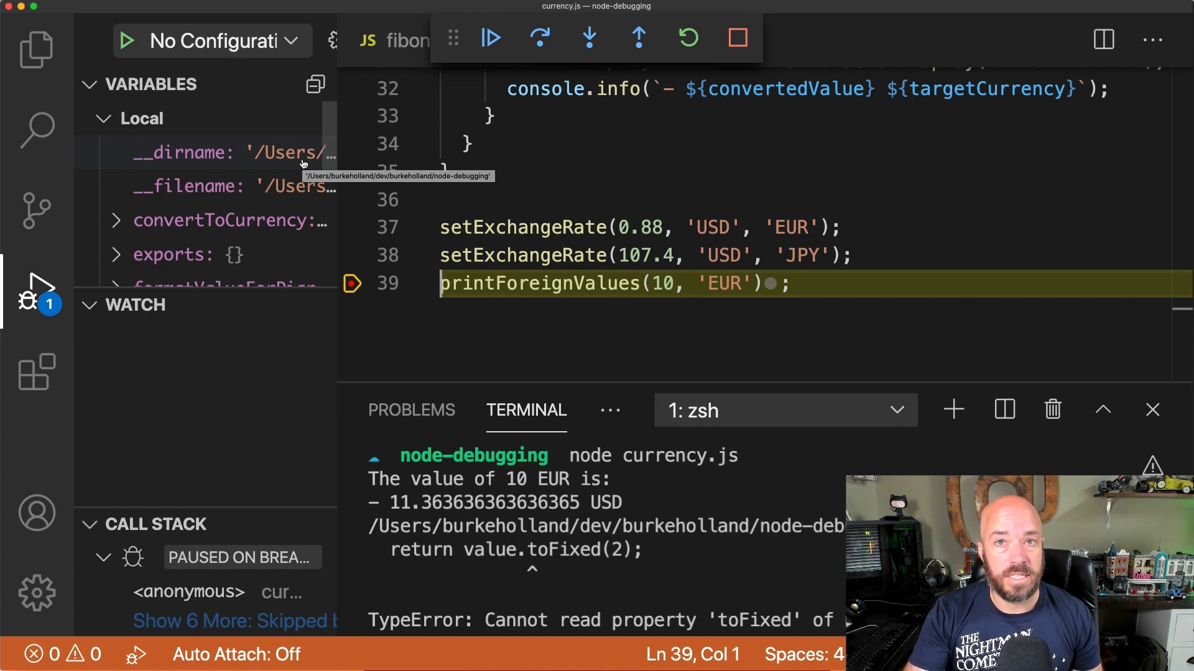
{"action": "mouse_move", "coordinate": [346, 139]}
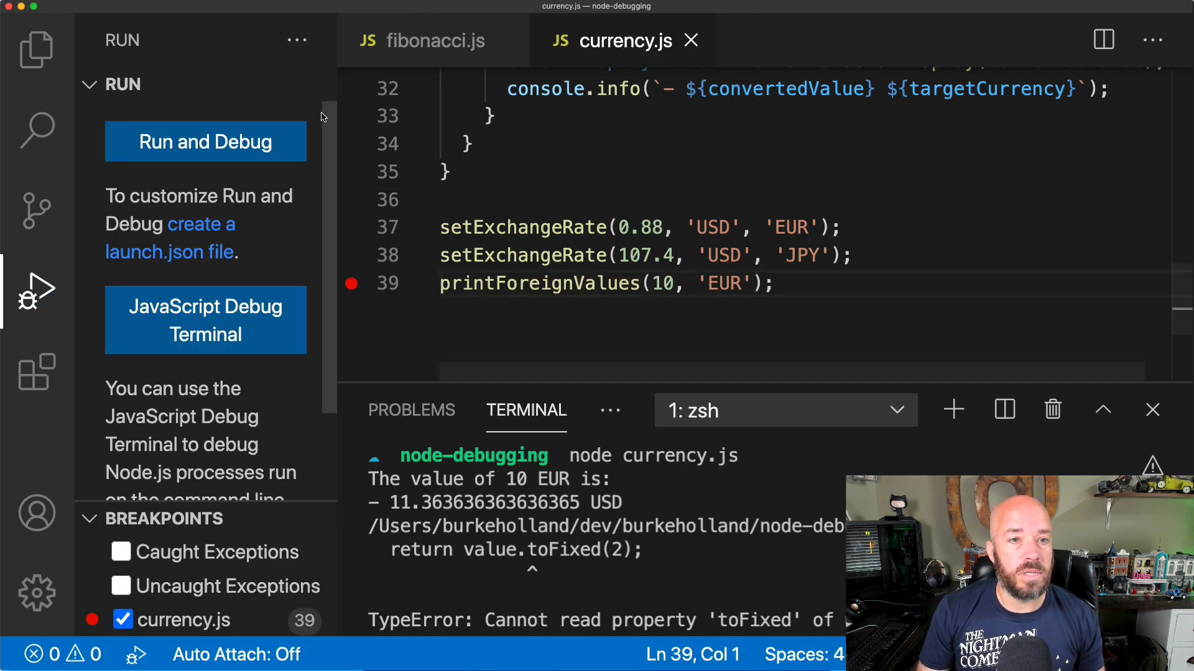
Dismiss the environment picker and create a launch.json with a Node configuration for currency.js
{"action": "left_click", "coordinate": [205, 141]}
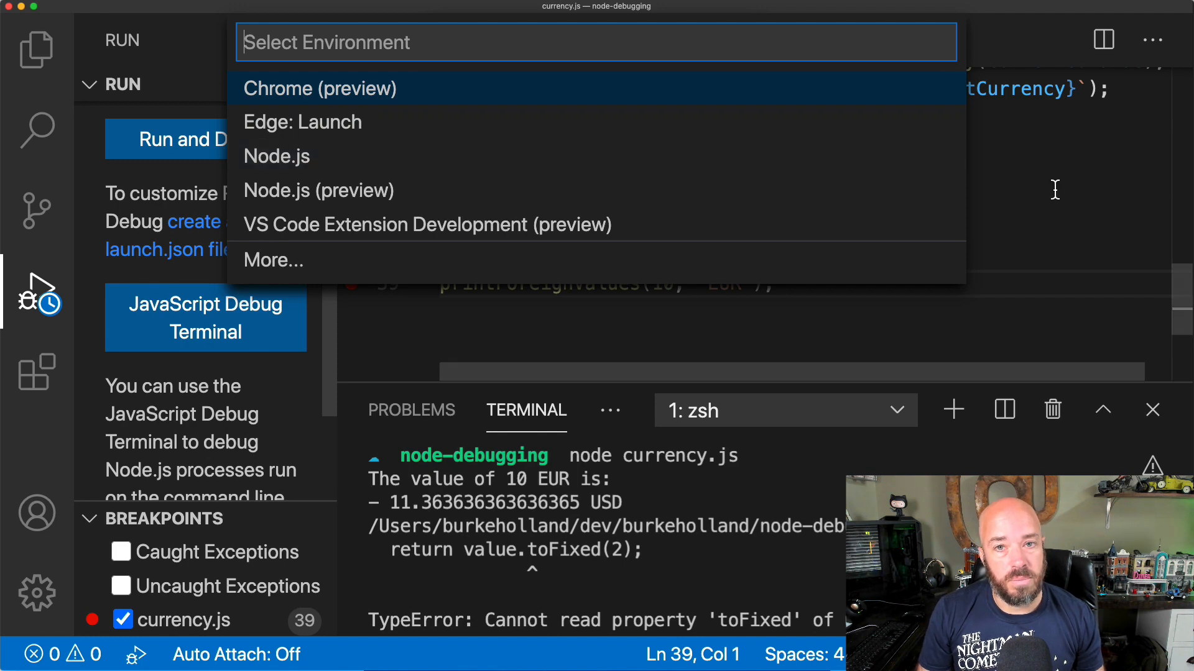
{"action": "key", "text": "Escape"}
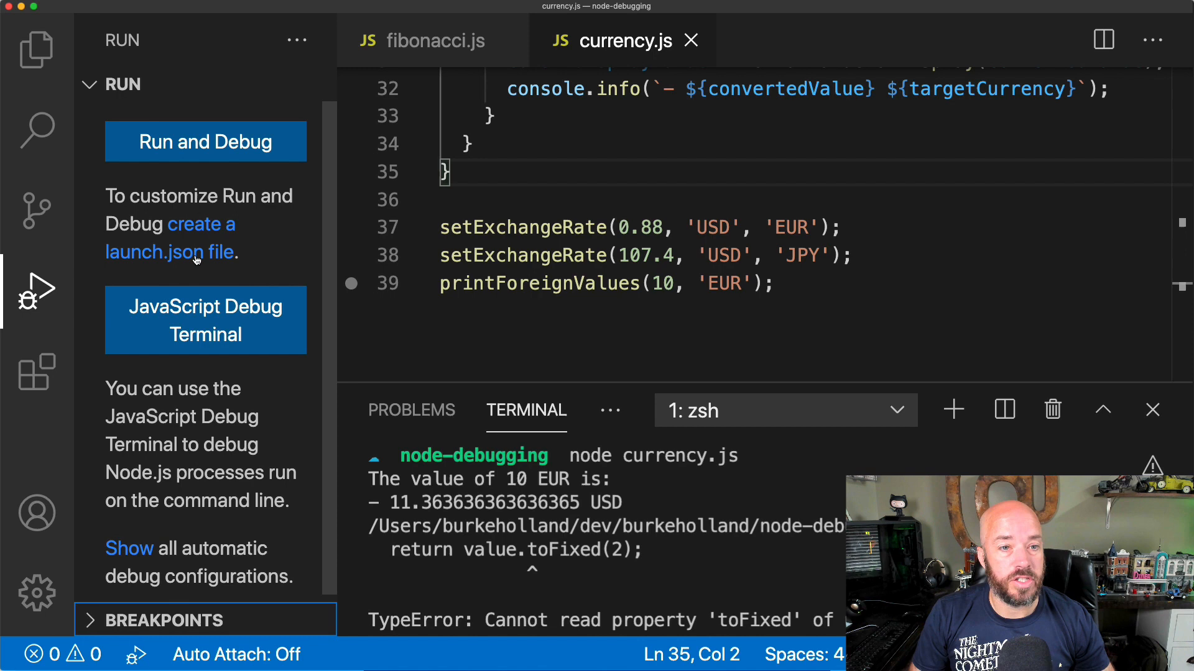
{"action": "left_click", "coordinate": [204, 142]}
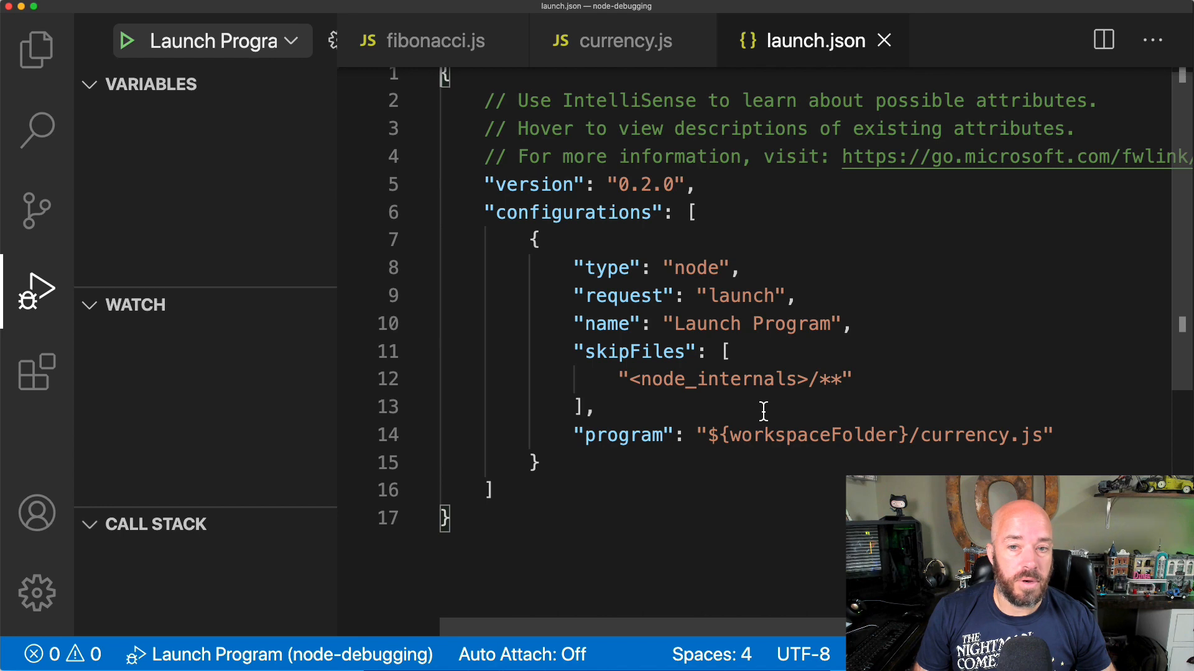
{"action": "mouse_move", "coordinate": [694, 267]}
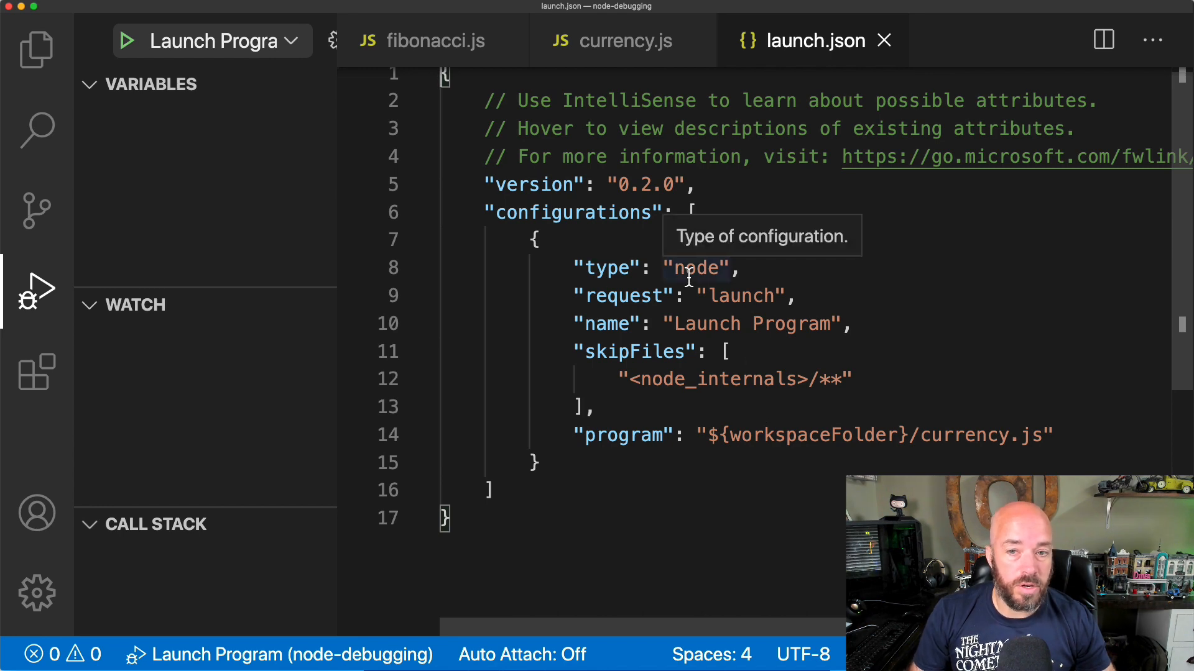
Replace 'Launch' in the configuration name so it reads 'Debug Program'
{"action": "double_click", "coordinate": [742, 295]}
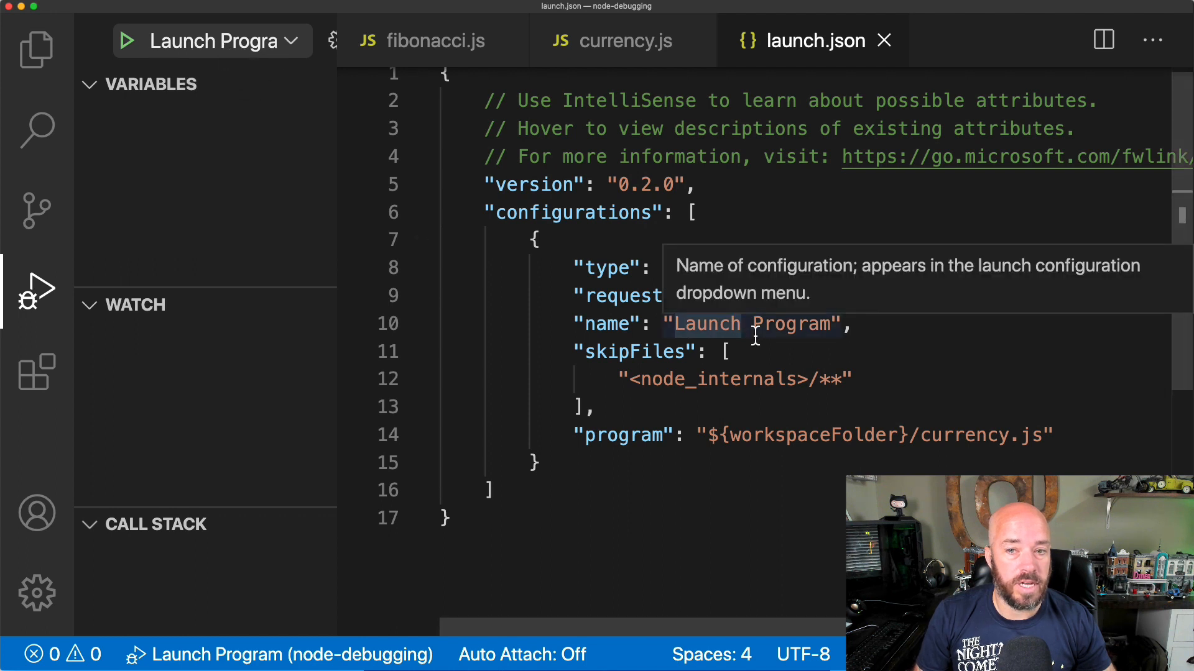
{"action": "type", "text": "Debug"}
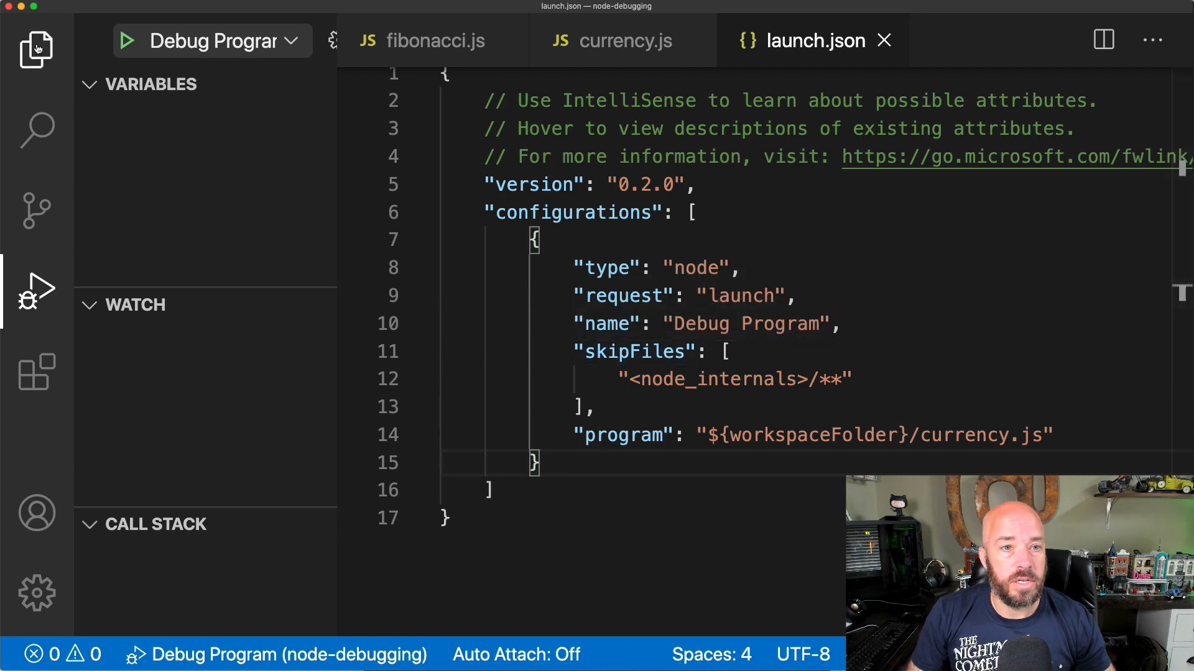
{"action": "left_click", "coordinate": [36, 49]}
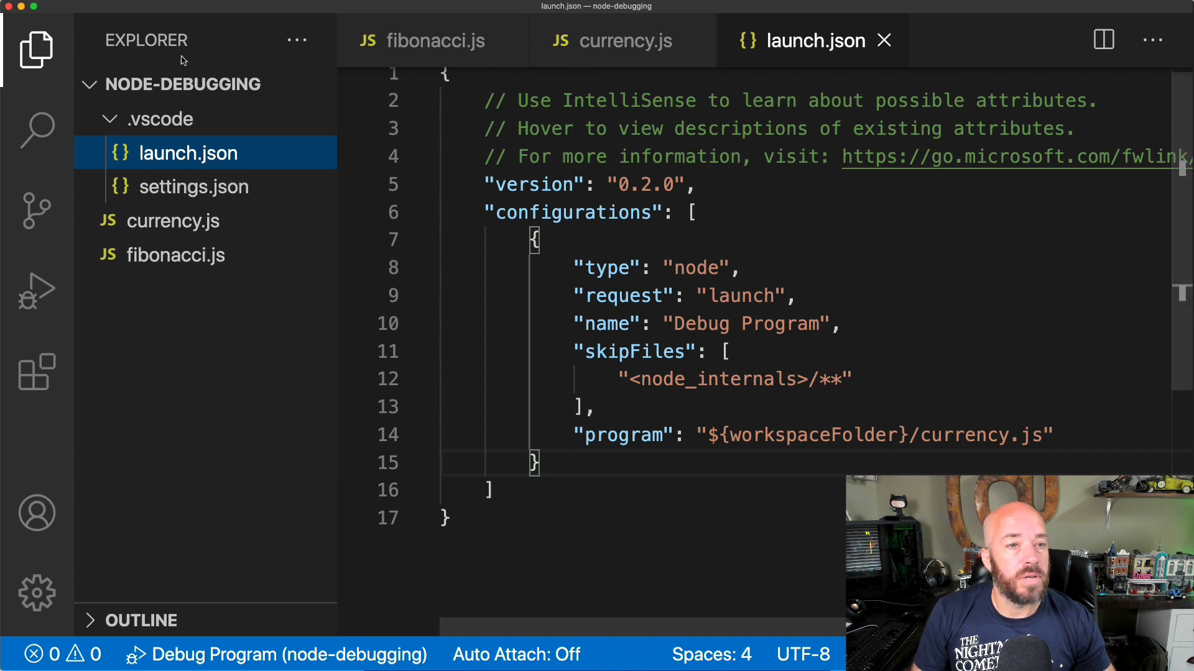
{"action": "left_click", "coordinate": [36, 291]}
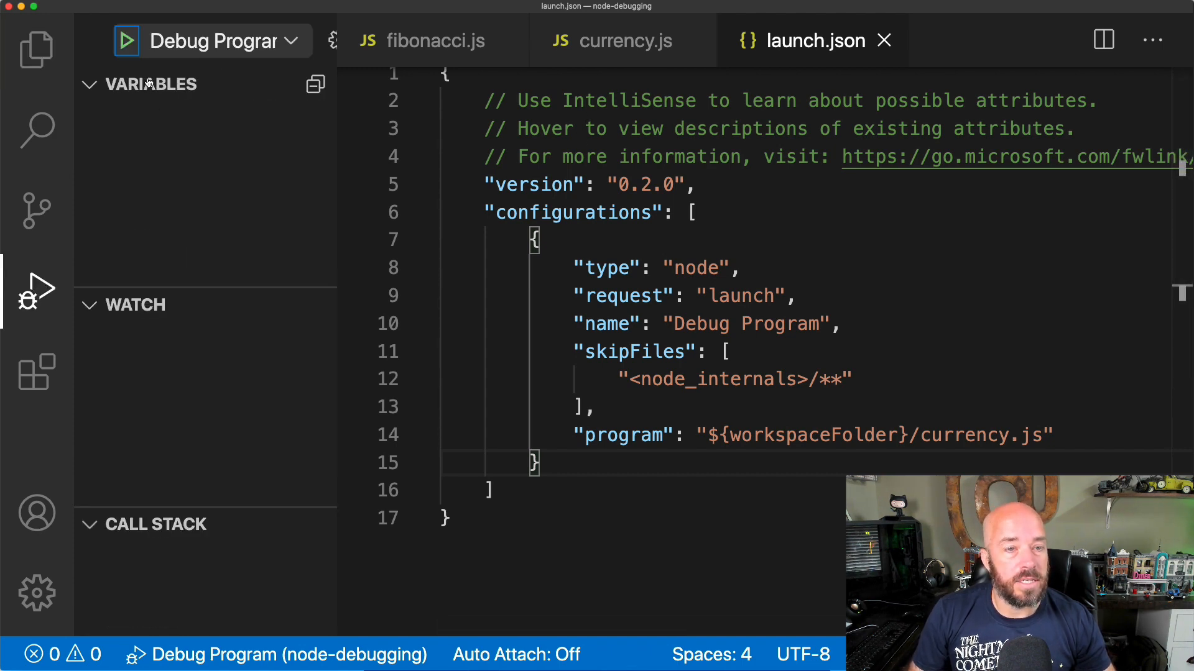
{"action": "mouse_move", "coordinate": [203, 195]}
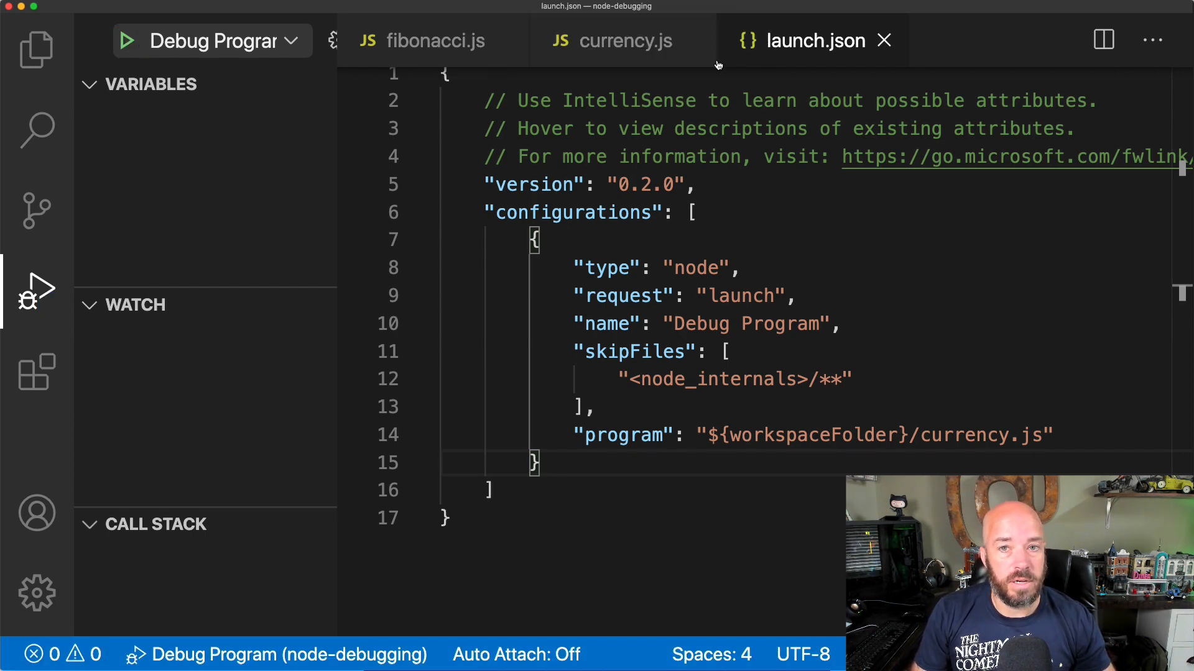
Re-enable the line 39 breakpoint in currency.js and launch Debug Program to pause there
{"action": "left_click", "coordinate": [626, 40]}
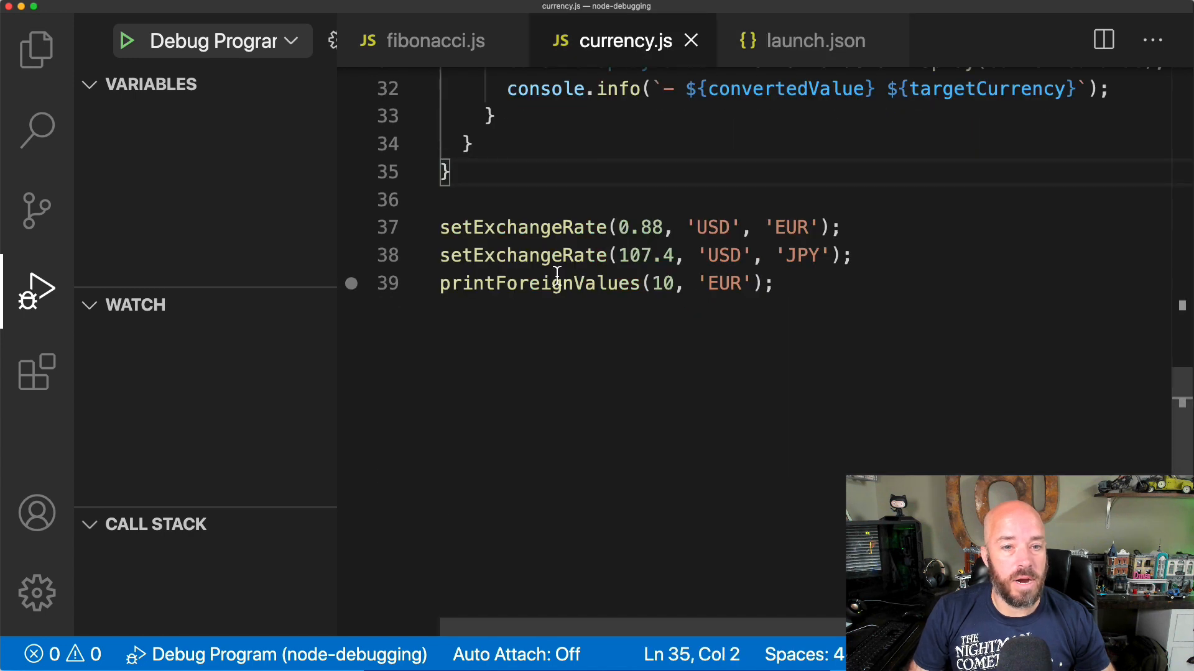
{"action": "left_click", "coordinate": [772, 283]}
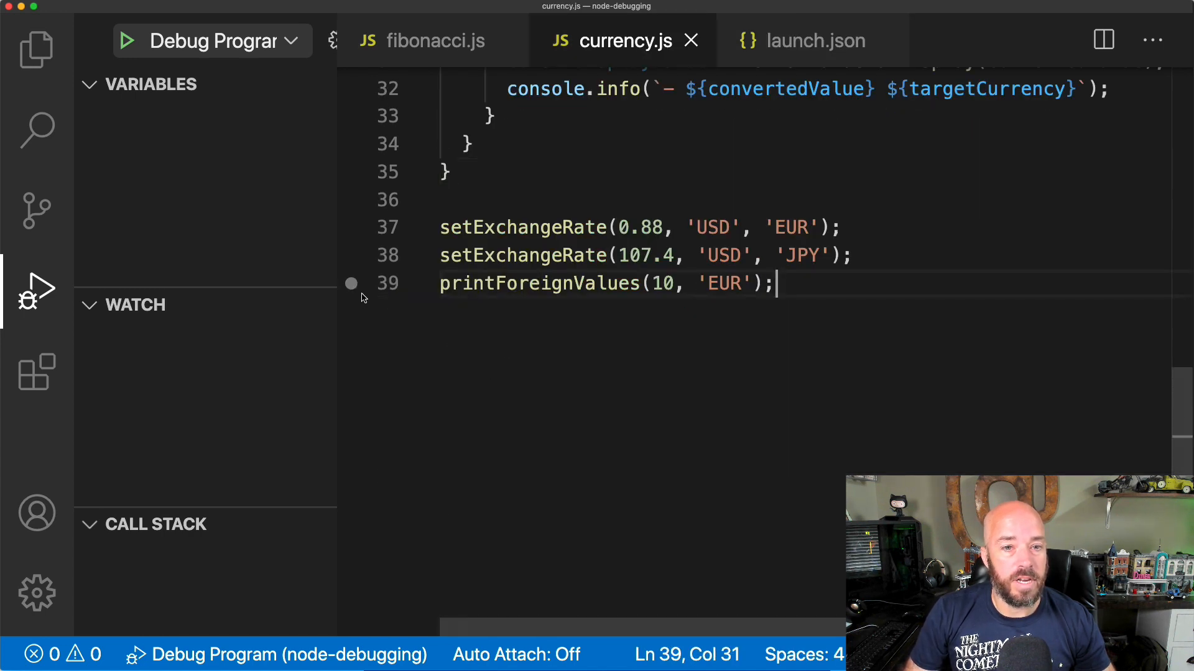
{"action": "left_click", "coordinate": [350, 283]}
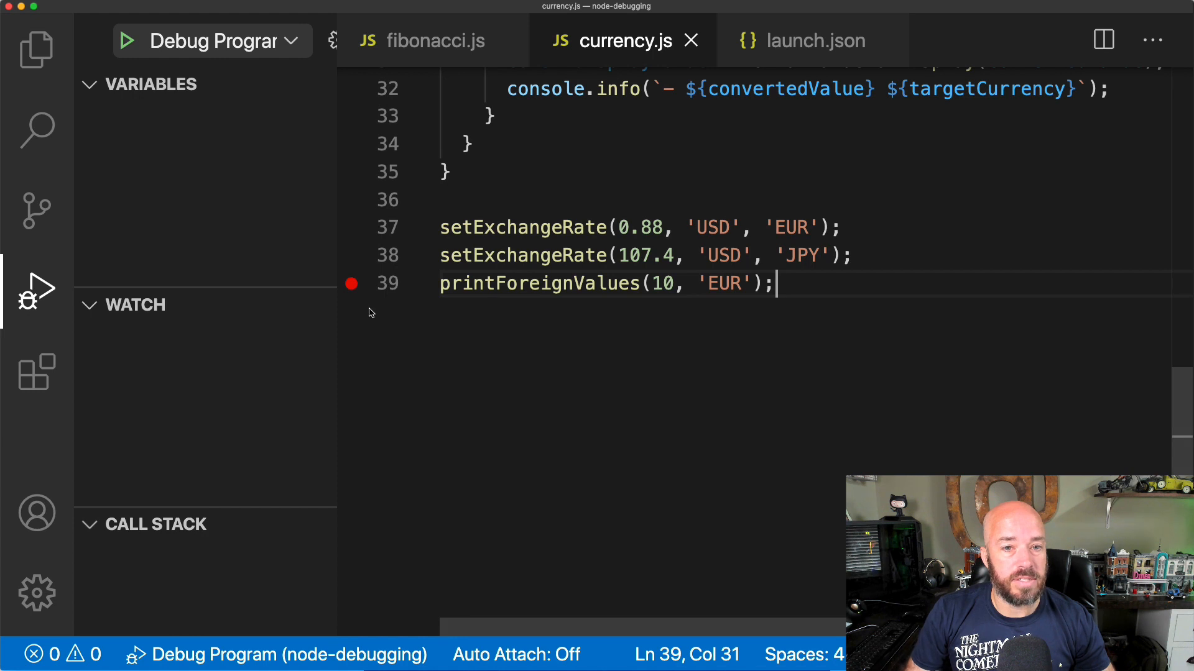
{"action": "left_click", "coordinate": [127, 41]}
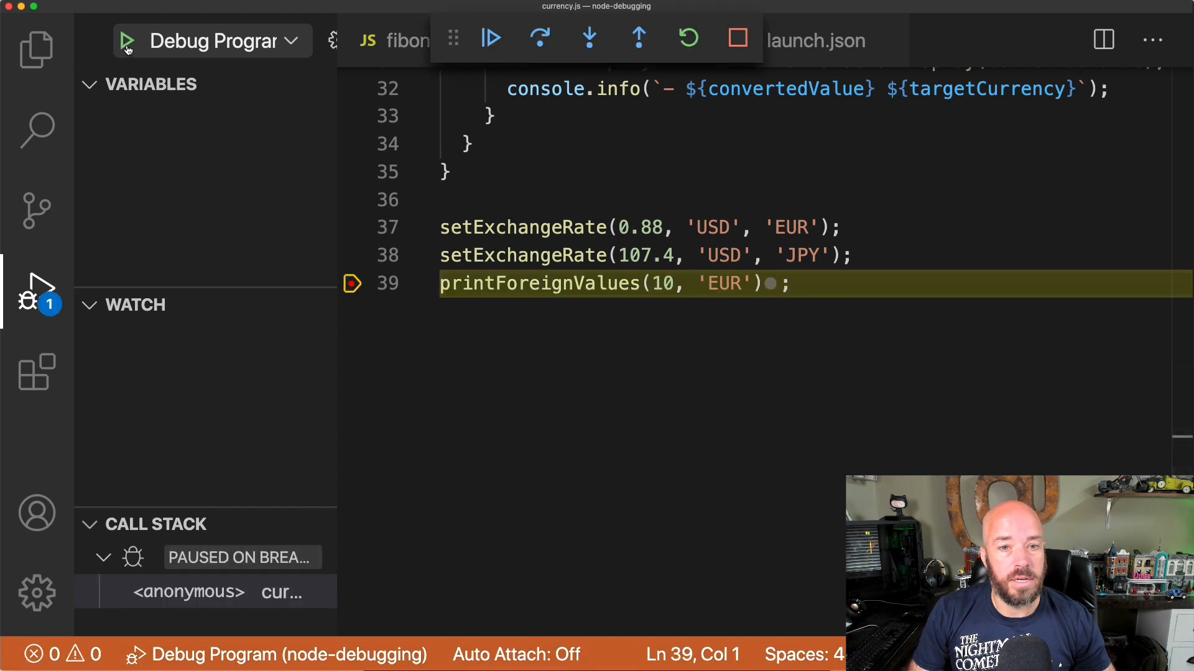
{"action": "mouse_move", "coordinate": [540, 284]}
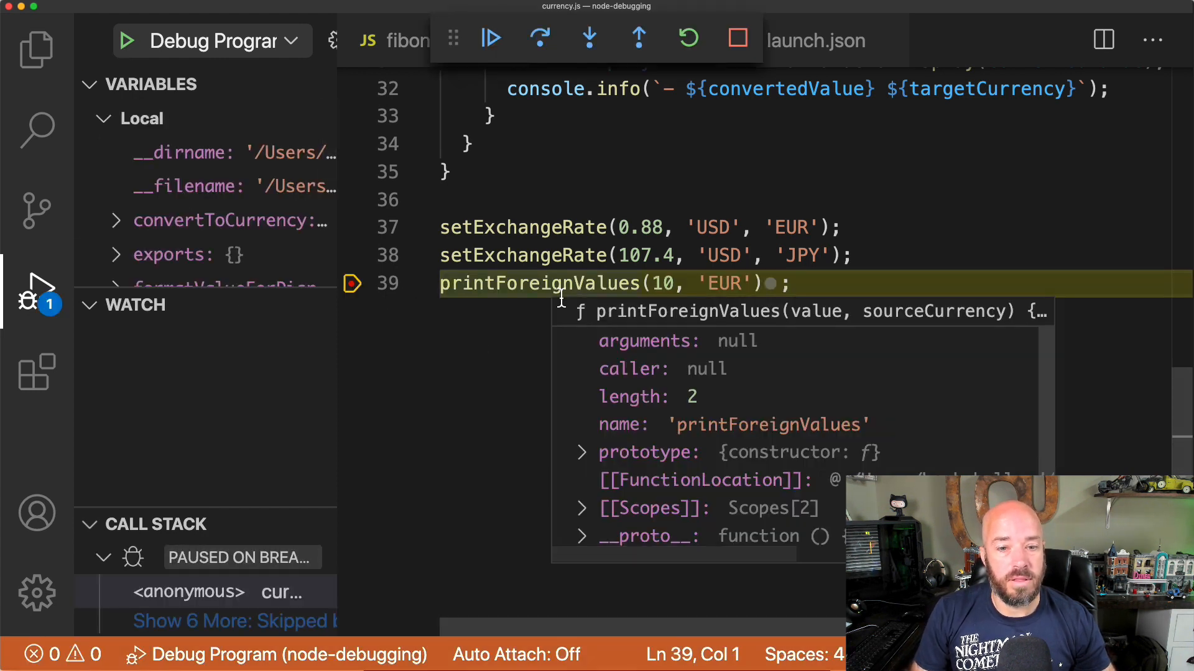